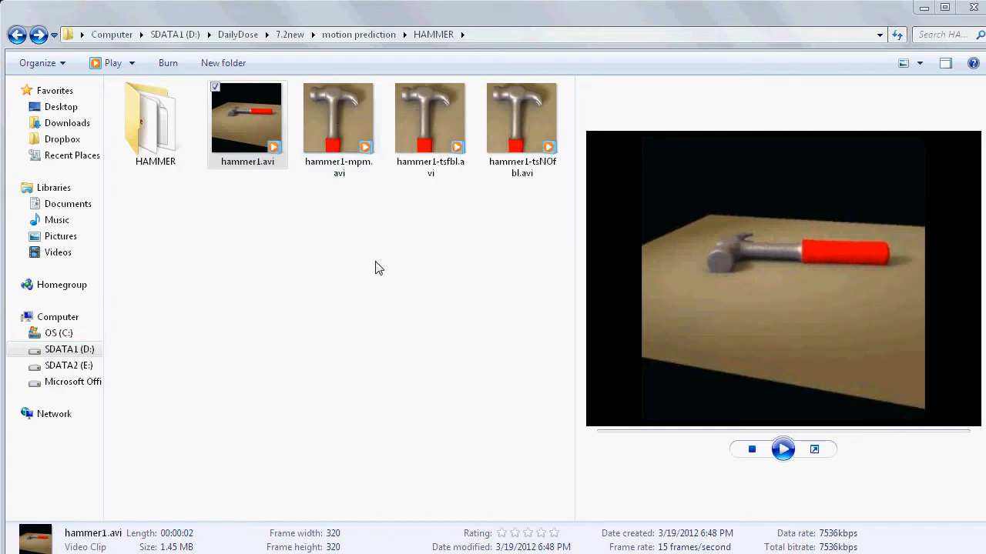
Select hammer1.avi and briefly preview it in the folder's preview pane.
click(247, 115)
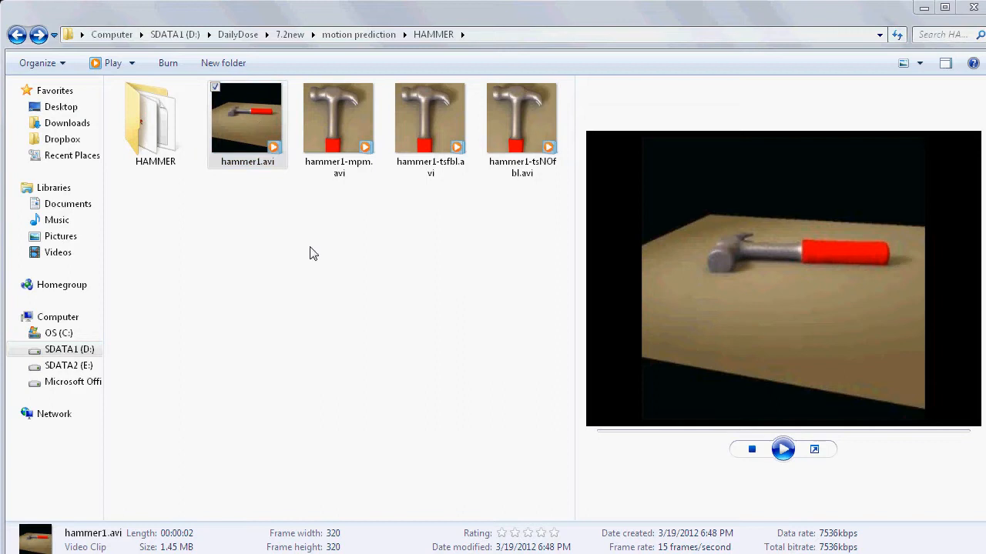
click(247, 123)
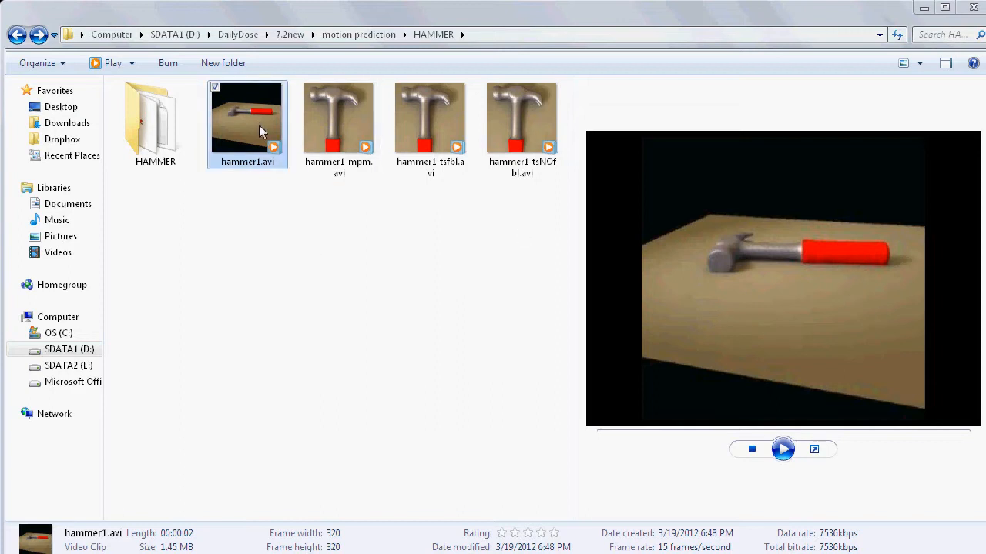
mouse_move(342, 106)
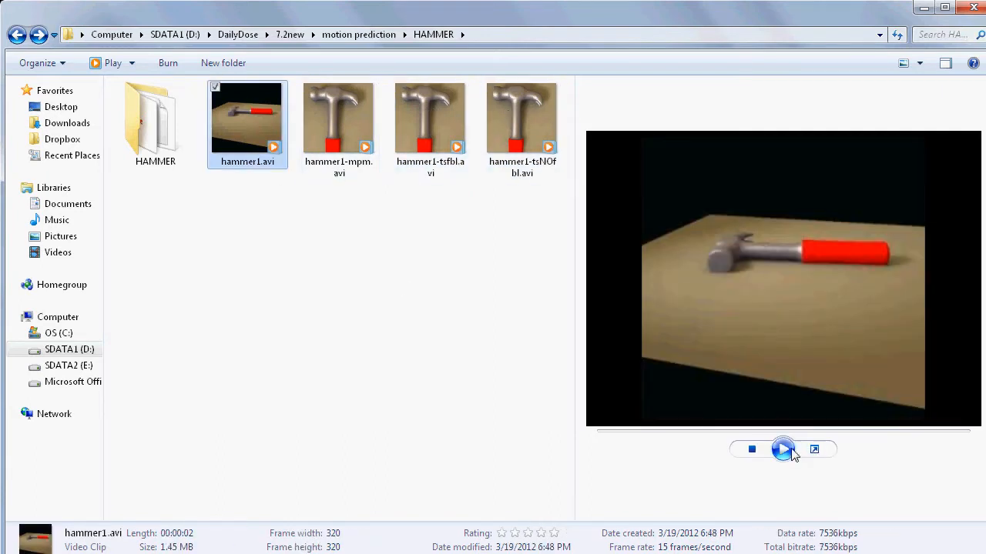
click(782, 450)
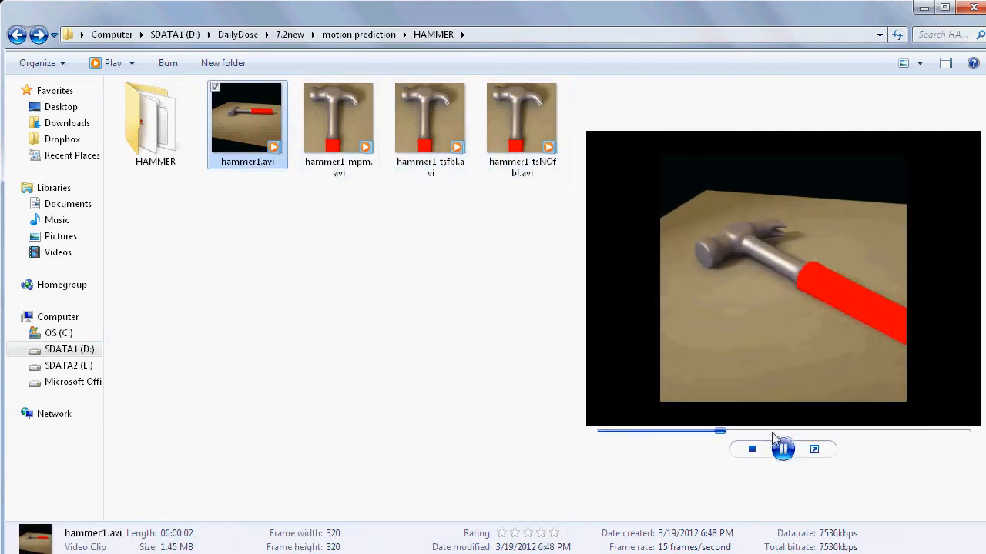
click(782, 449)
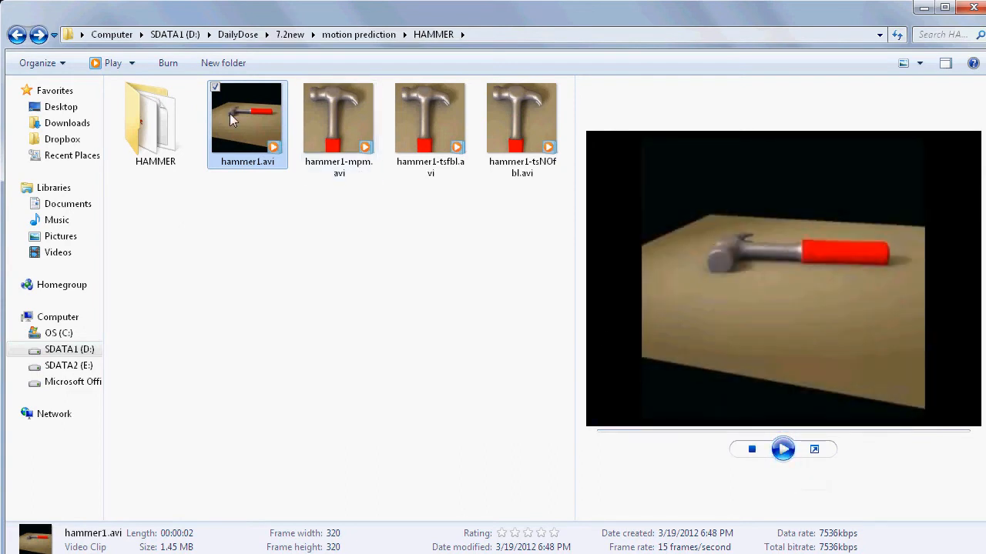
mouse_move(244, 115)
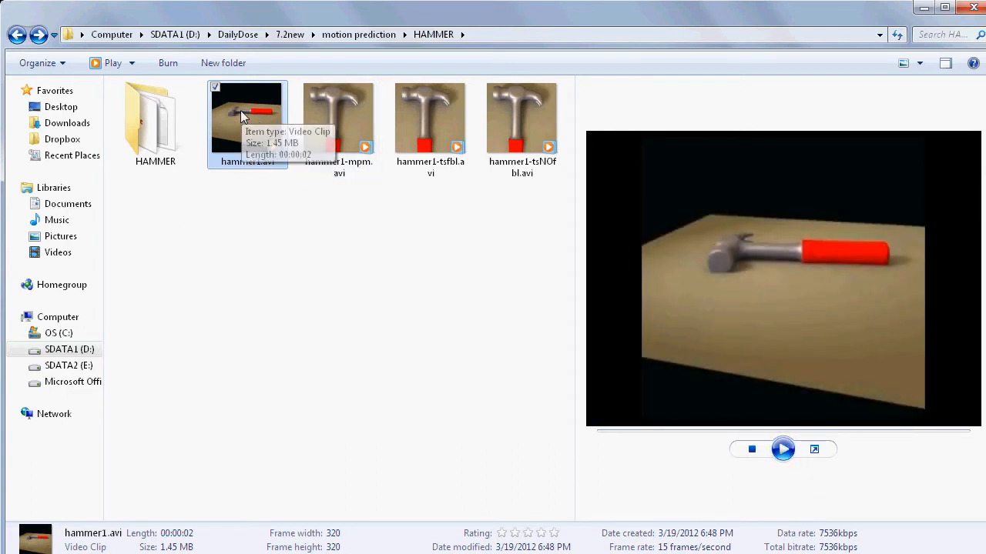
Play hammer1.avi in its own Windows Media Player window and seek to another point.
double_click(247, 116)
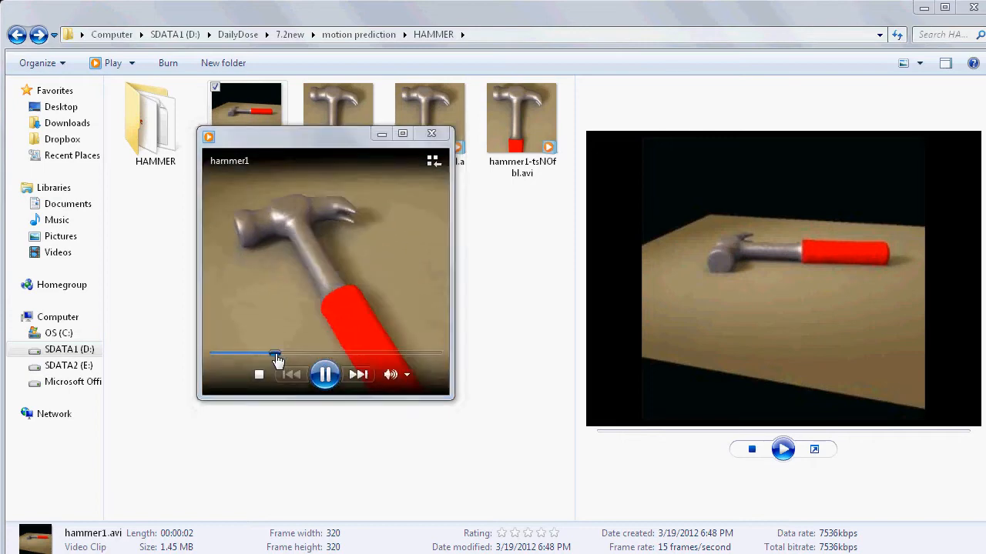
click(324, 374)
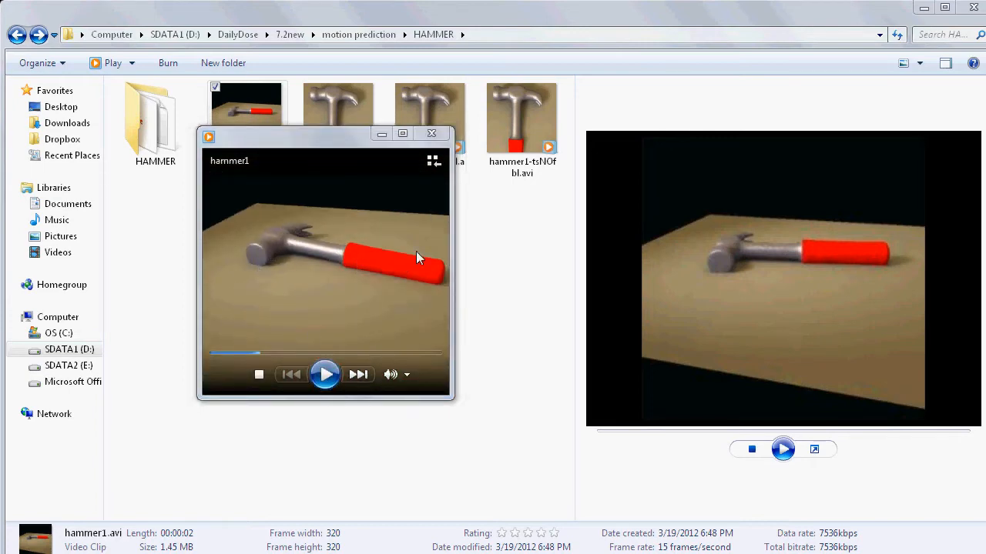
mouse_move(431, 133)
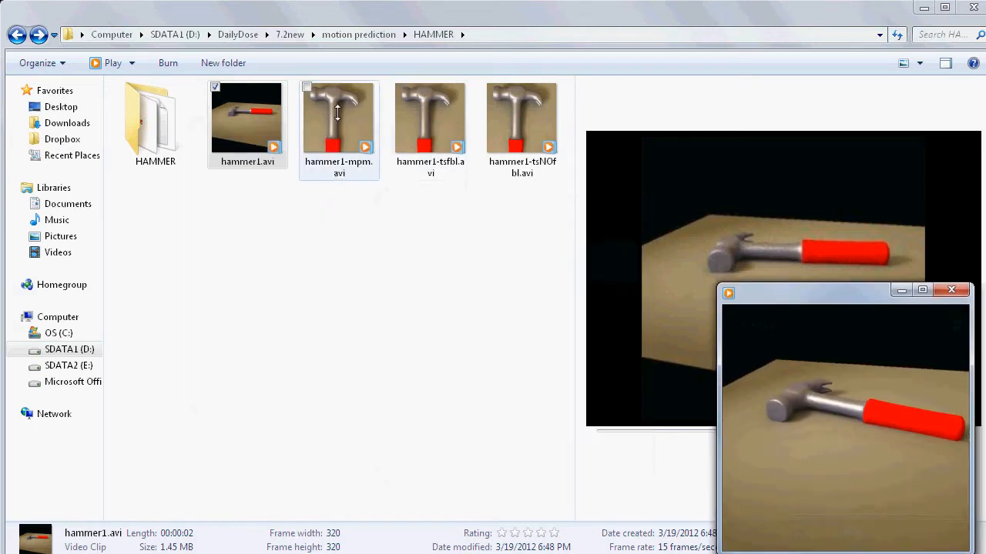
Play the no-frame-blending clip hammer1-tsNOfbl.avi in Windows Media Player, then close the player.
click(339, 117)
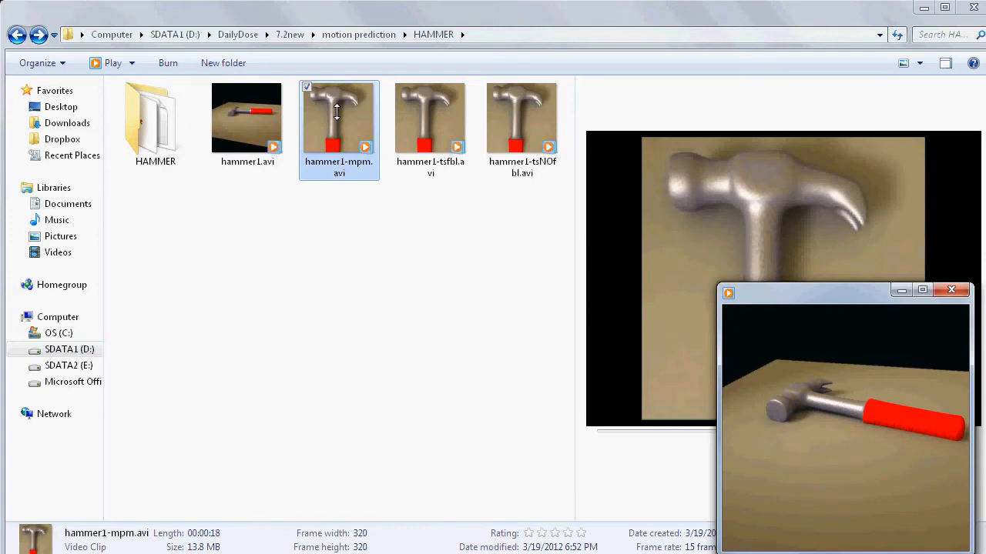
click(431, 118)
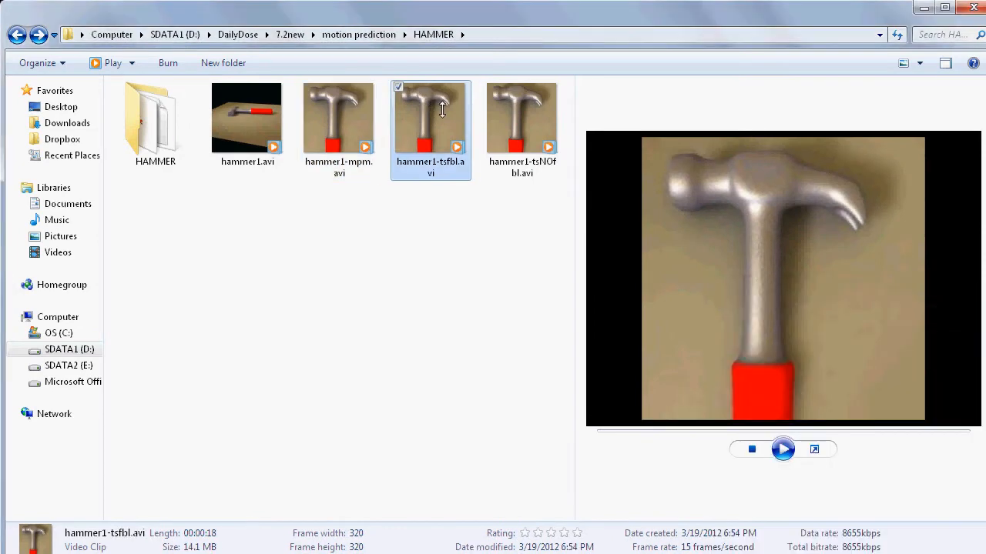
double_click(522, 117)
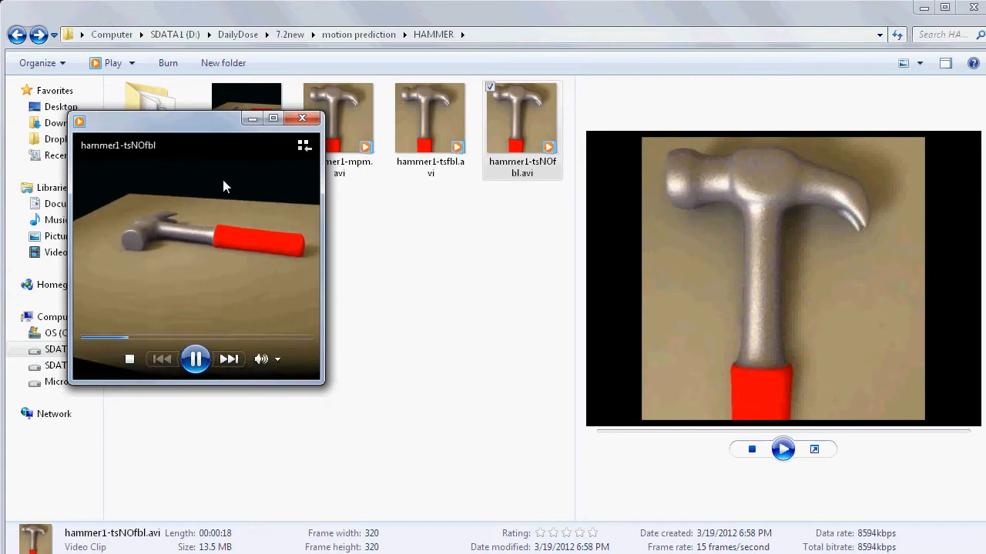
click(302, 118)
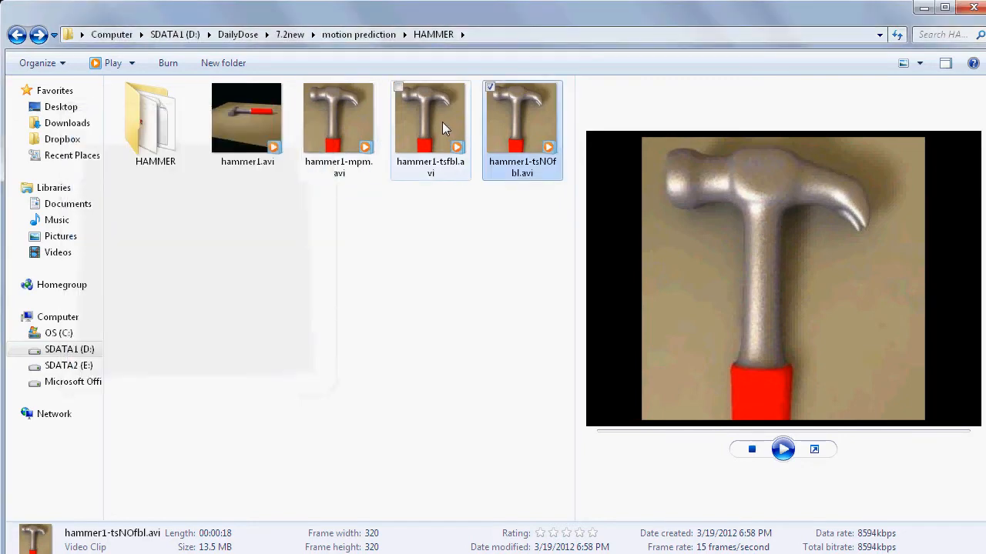
Play the frame-blended clip hammer1-tsfbl.avi in Windows Media Player.
double_click(430, 117)
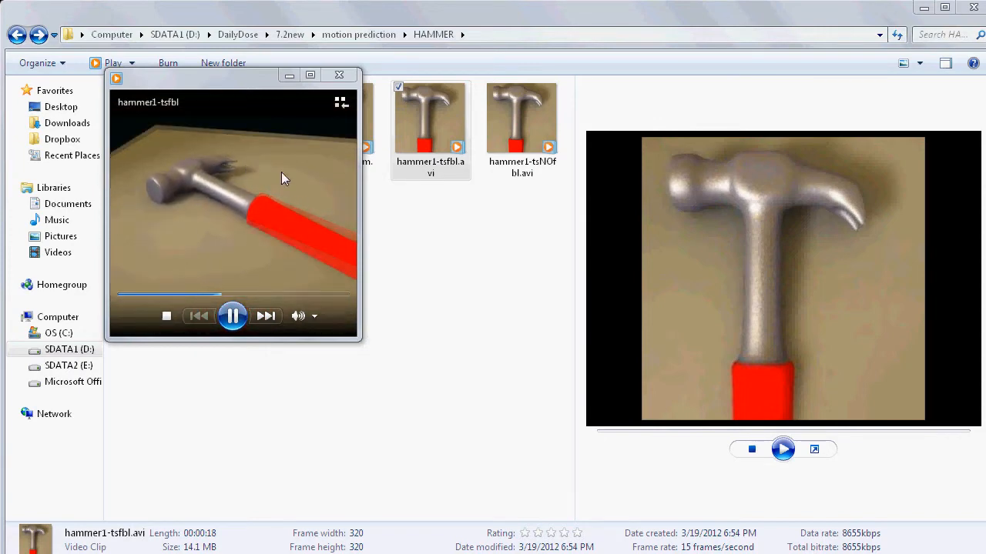
mouse_move(201, 113)
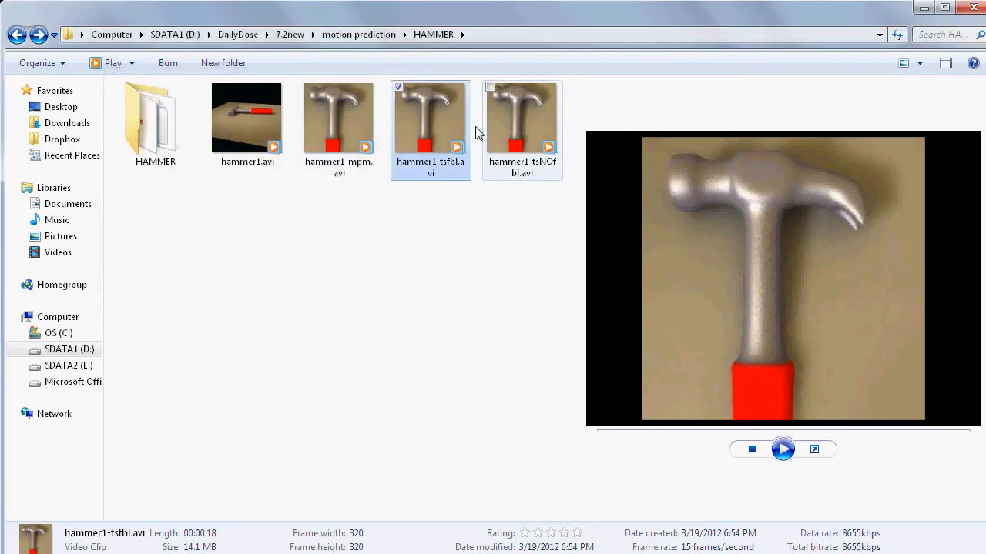
Play the motion-prediction clip hammer1-mpm.avi and replay it from the start once finished.
click(338, 117)
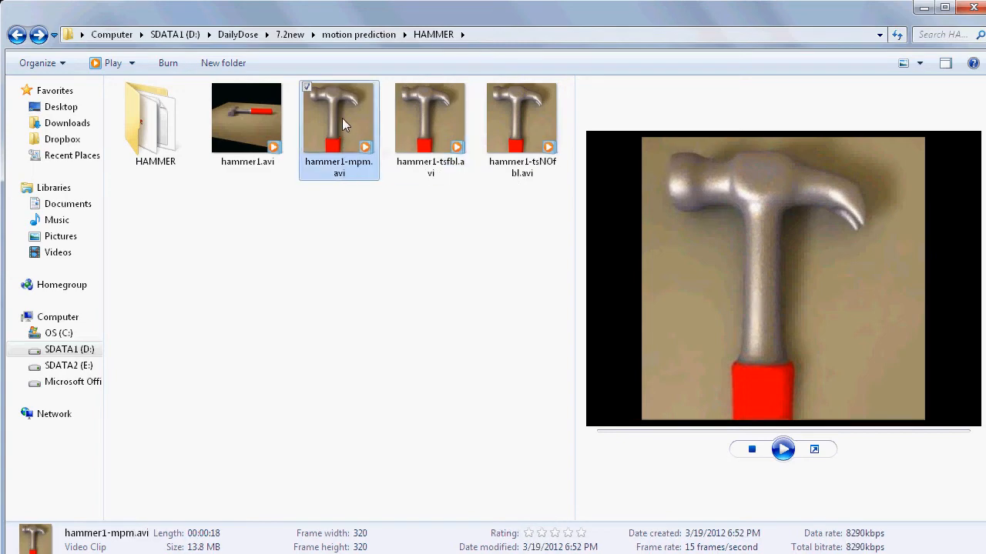
double_click(338, 120)
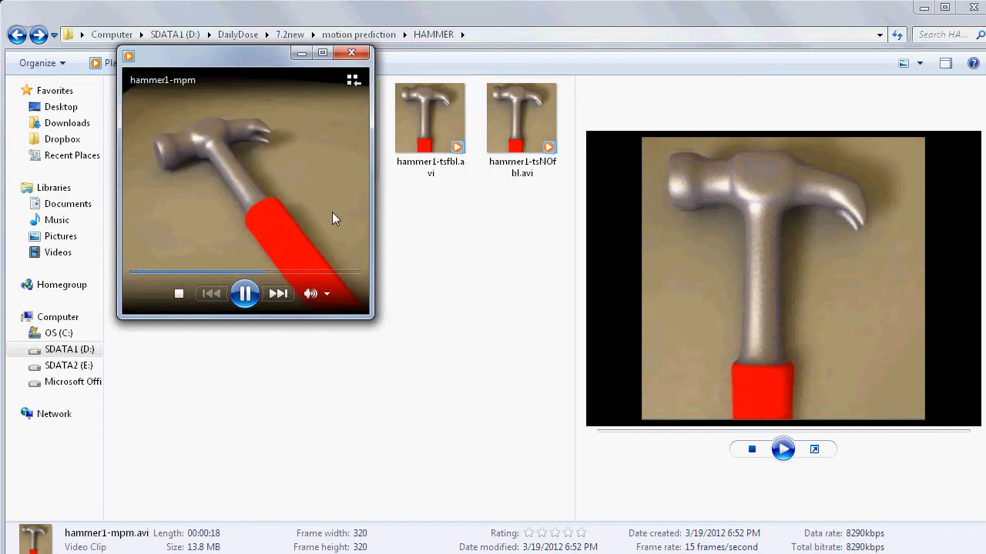
mouse_move(466, 251)
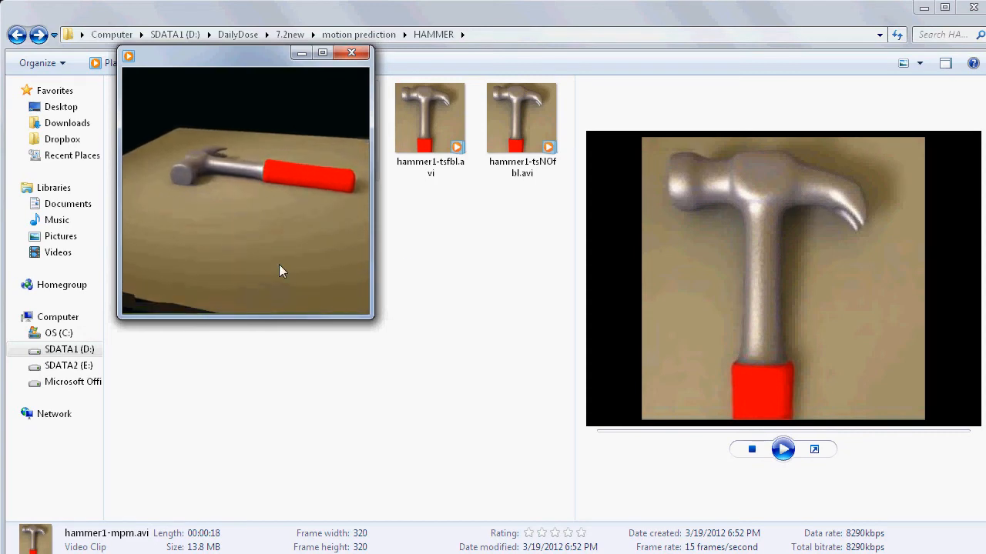
click(245, 188)
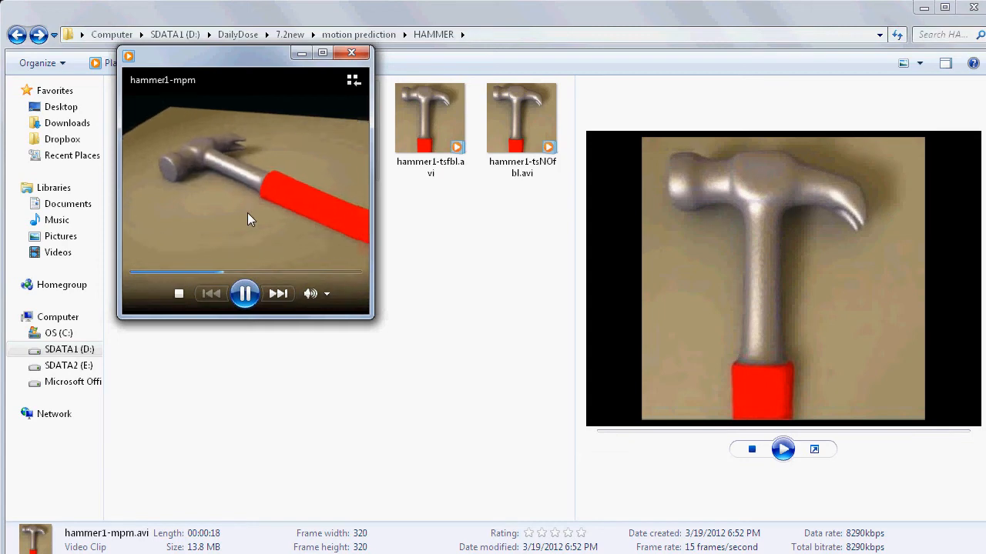
mouse_move(449, 242)
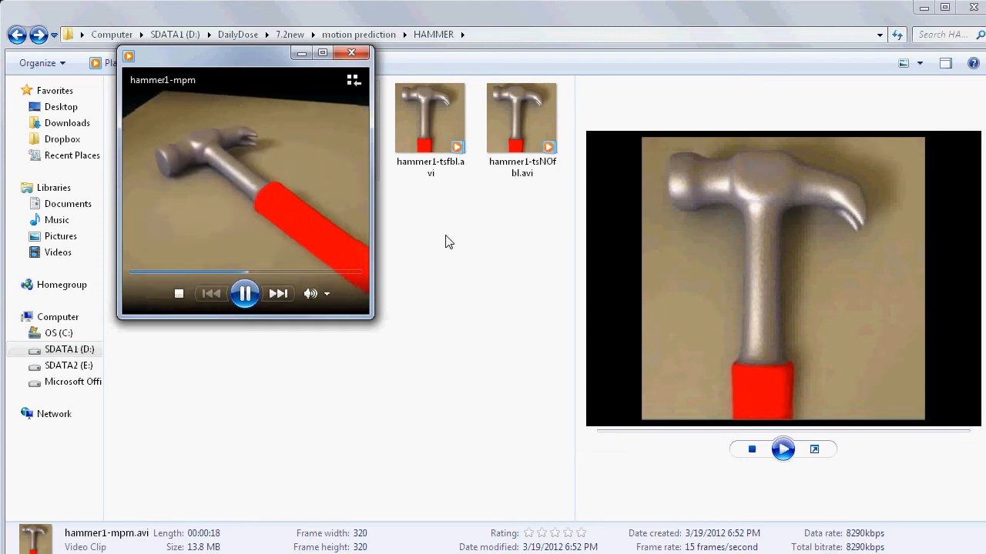